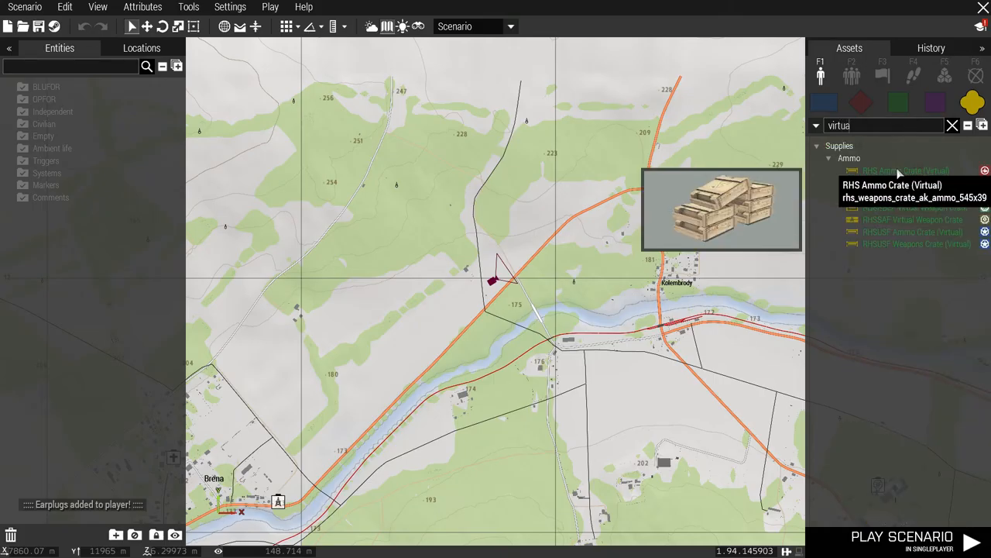
Begin searching the asset browser for virtual supply crates
text(m)
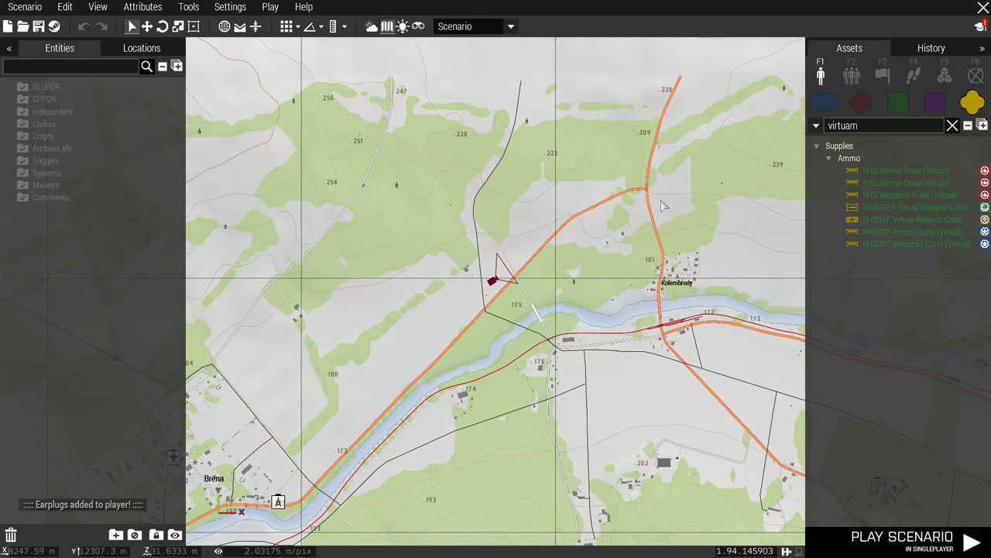
mouse_move(904, 182)
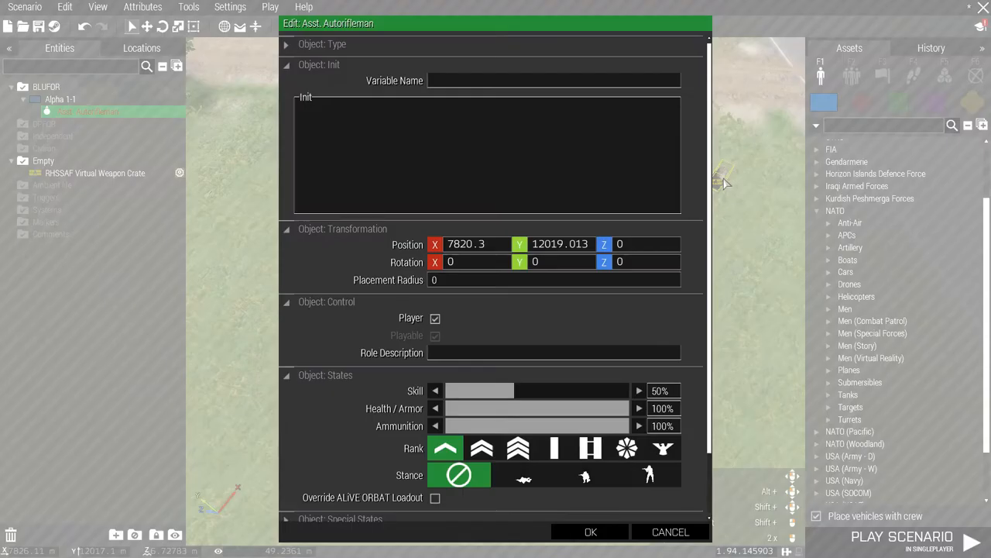
Give the soldier the init line ["AmmoboxInit",[this,true]] call BIS_fnc_arsenal and confirm
text(["AmmoboxInit",[this,true]] call BIS_fnc_arsenal;)
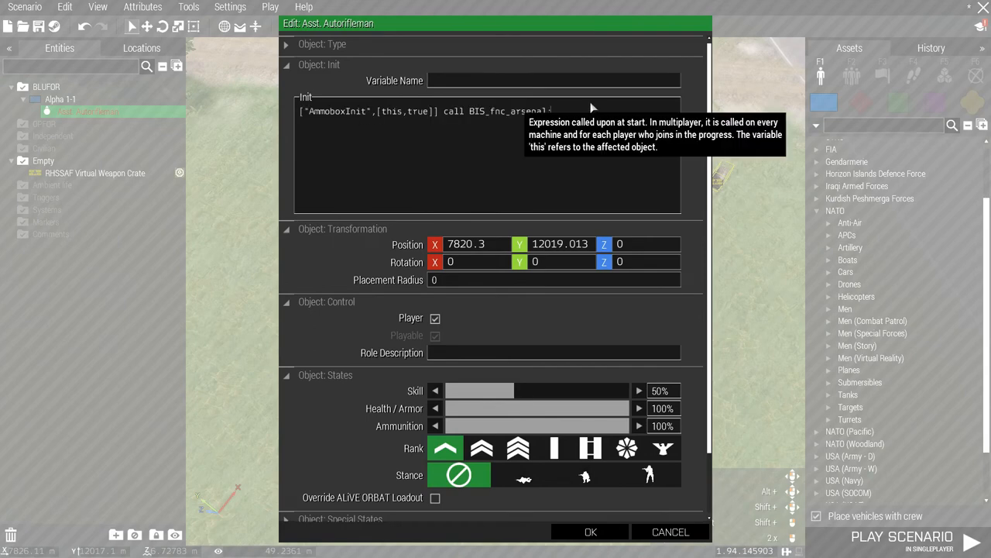
click(902, 538)
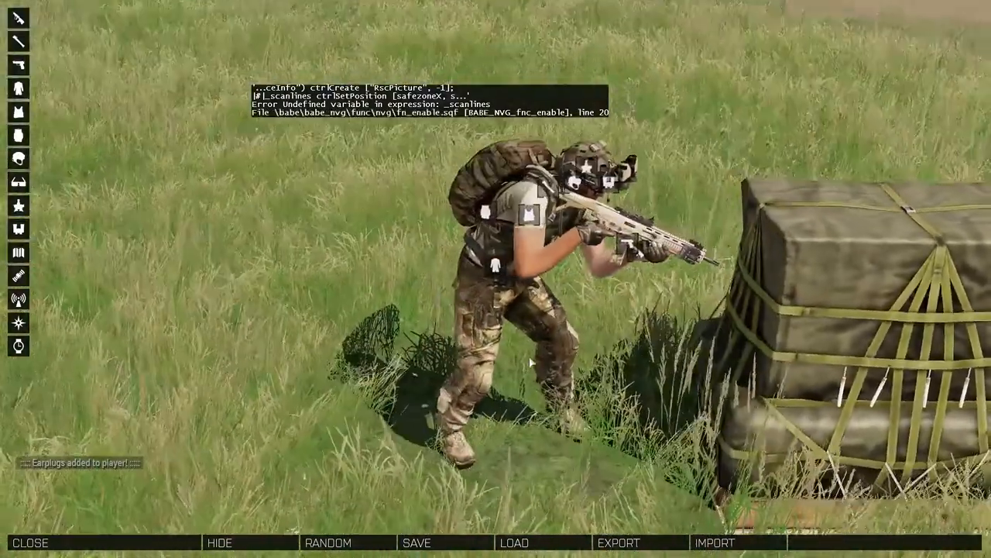
Load the saved RHS Desert GLMedic loadout onto the player from the arsenal's Load list
click(515, 542)
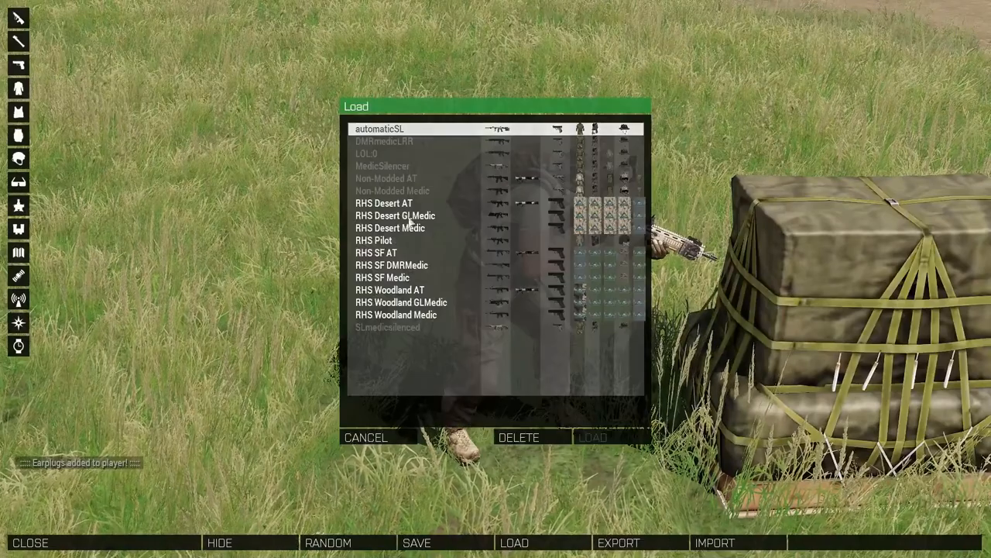
click(397, 215)
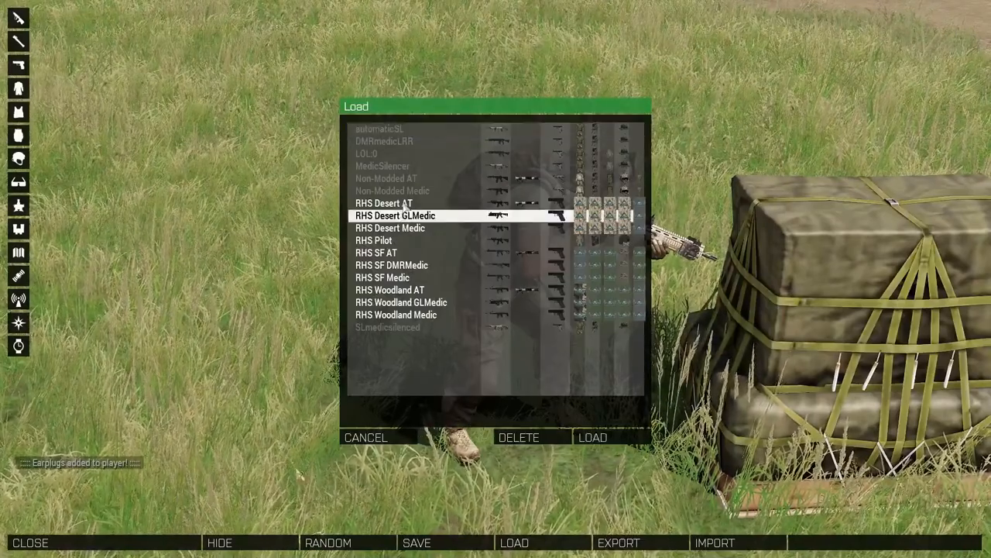
click(594, 437)
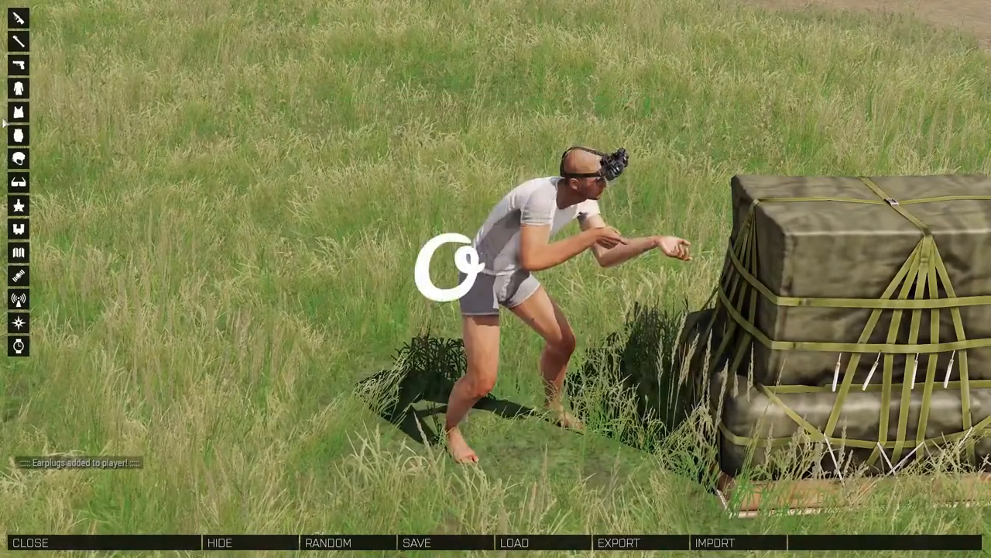
Equip the Field Pack (Coyote), review throwables, and close the arsenal back to gameplay
click(516, 542)
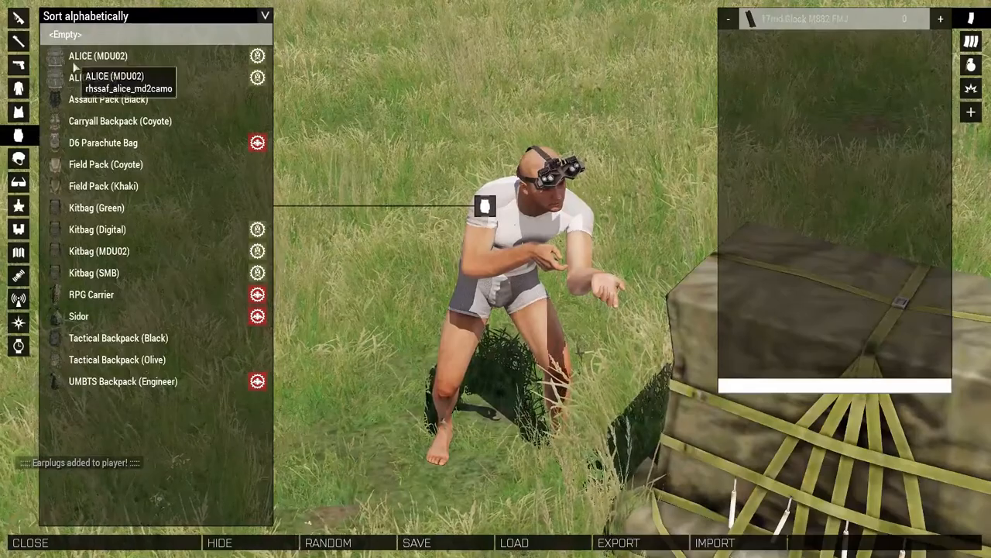
click(105, 164)
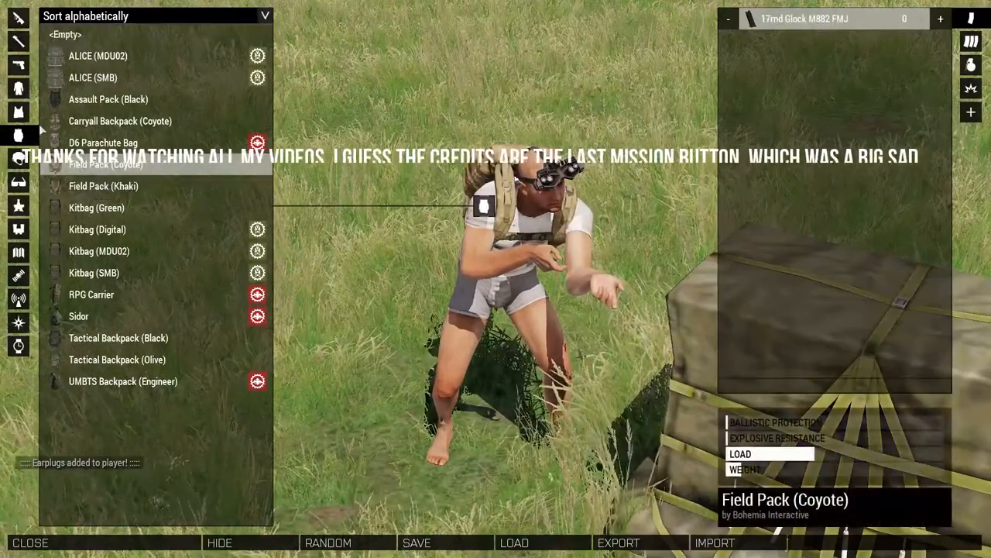
click(10, 114)
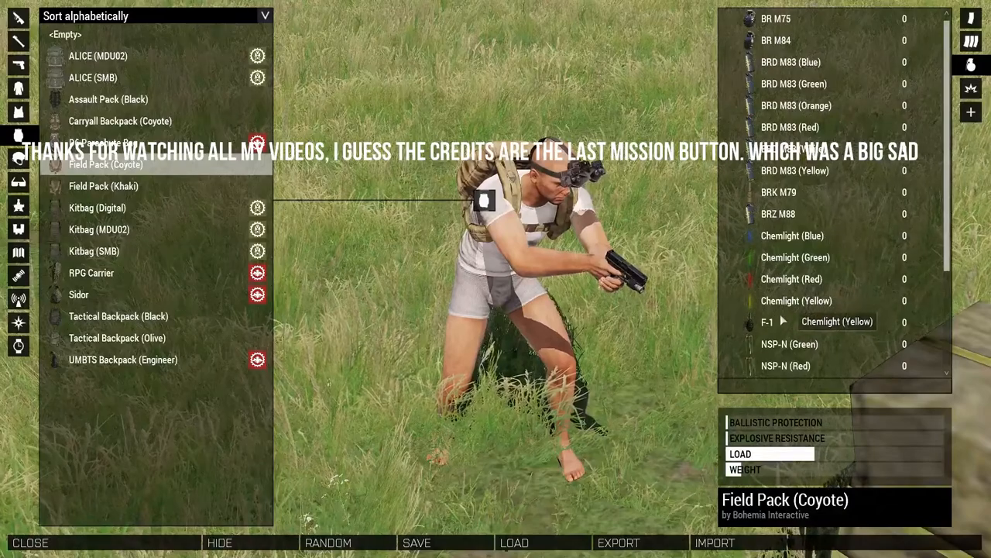
click(31, 539)
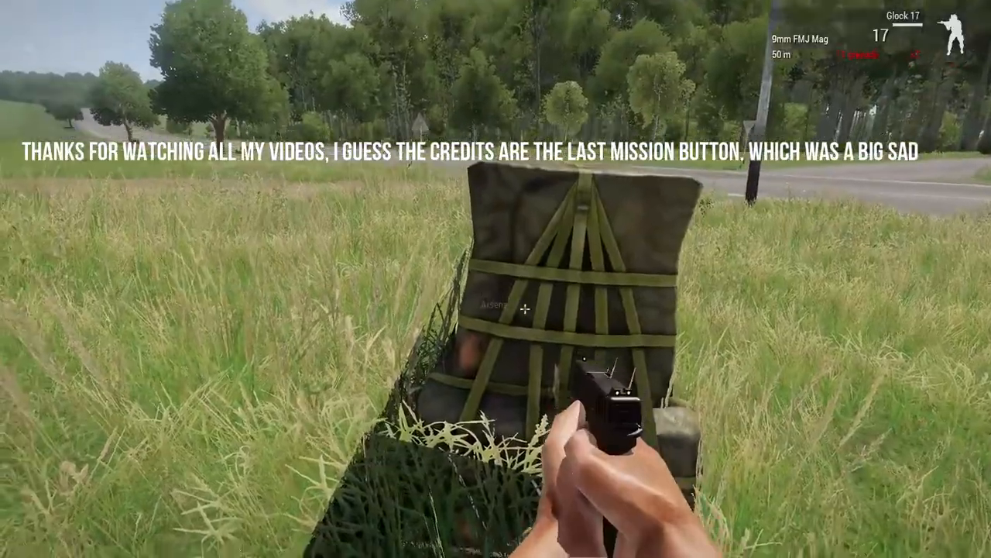